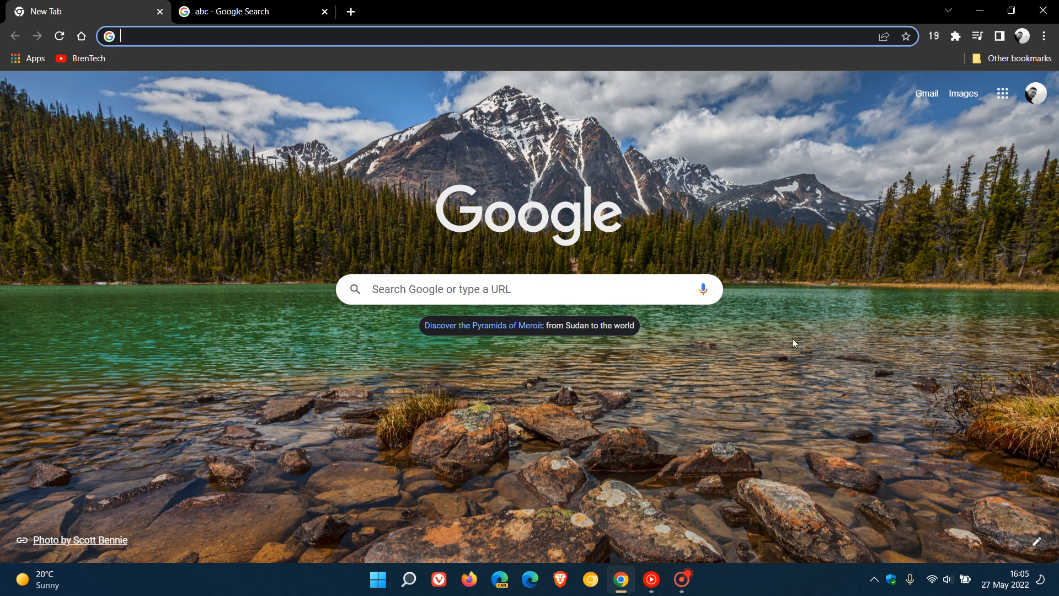
mouse_move(795, 337)
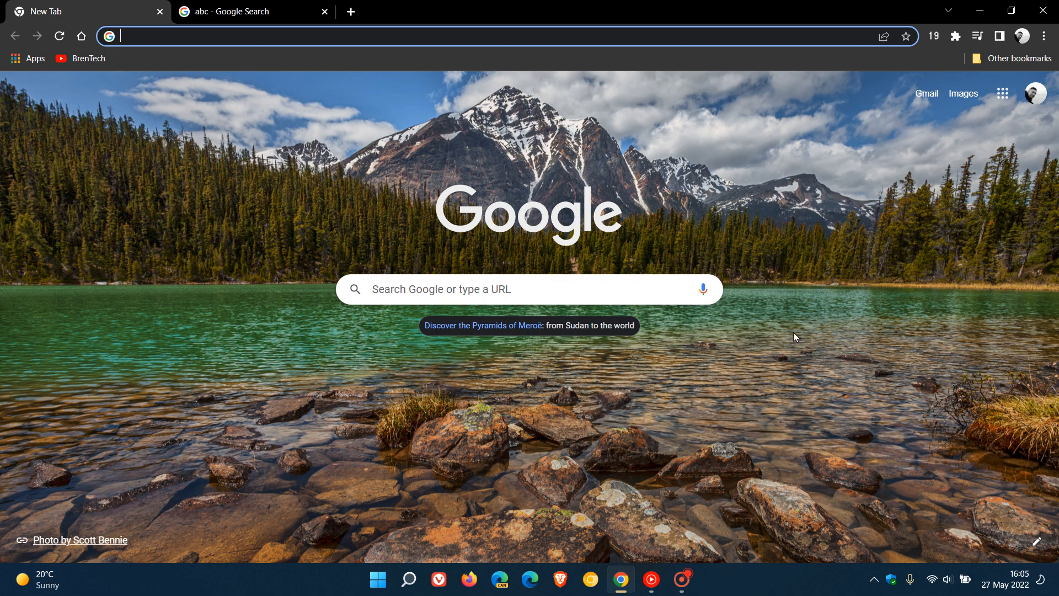
Go to the abc image results and briefly open and close the reading list panel.
left_click(233, 11)
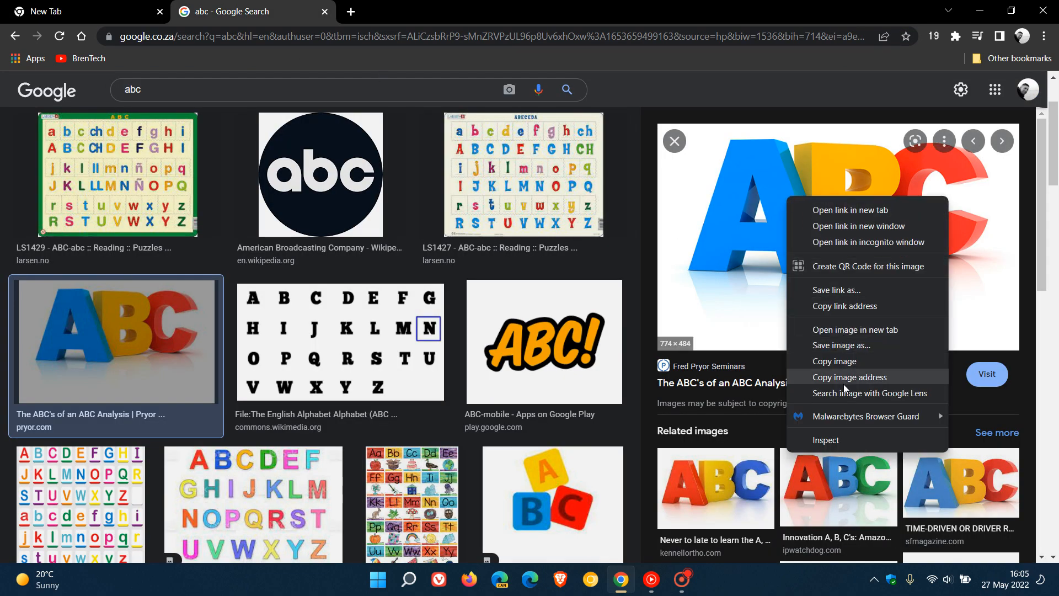
mouse_move(845, 398)
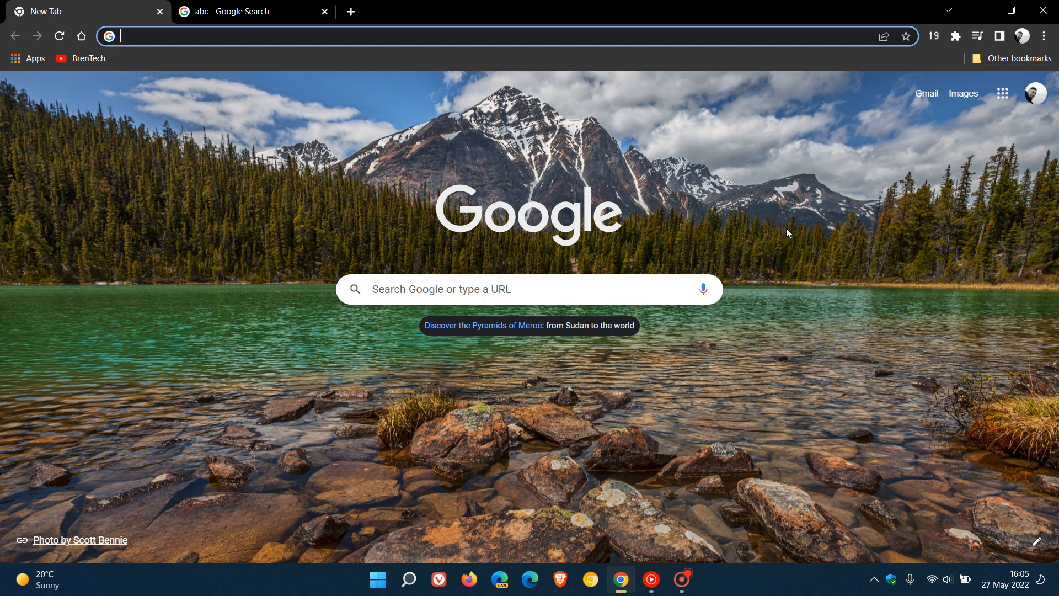
mouse_move(819, 216)
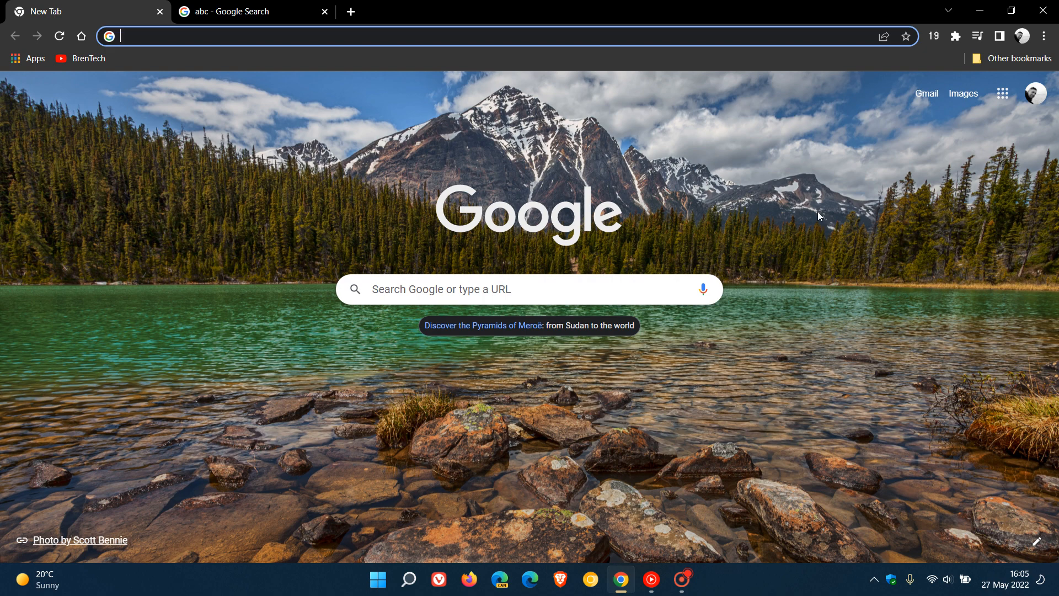
mouse_move(783, 222)
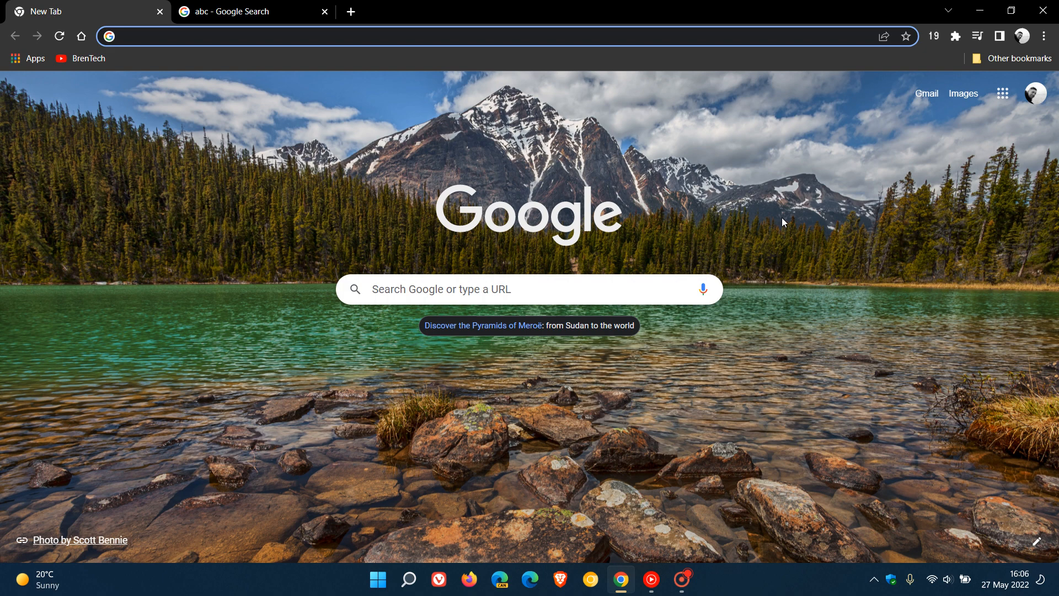
mouse_move(1001, 36)
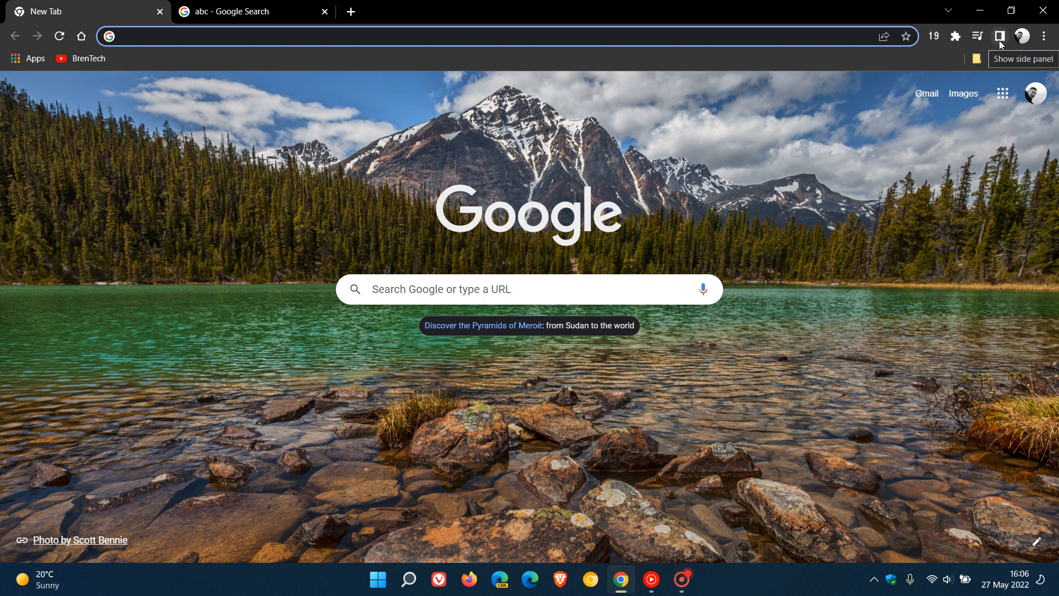
mouse_move(1005, 37)
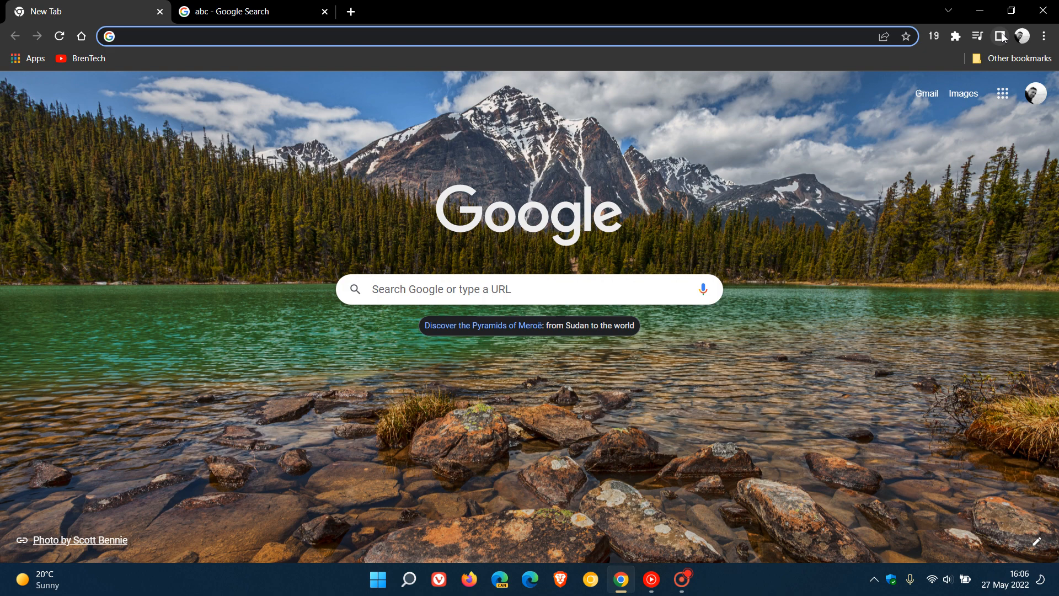
left_click(1000, 37)
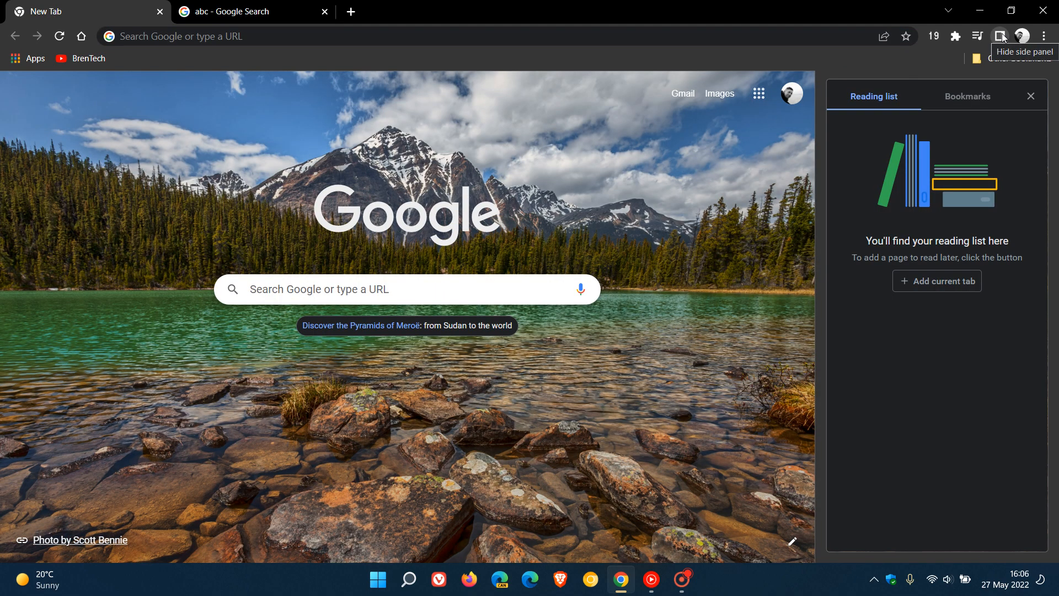
left_click(968, 96)
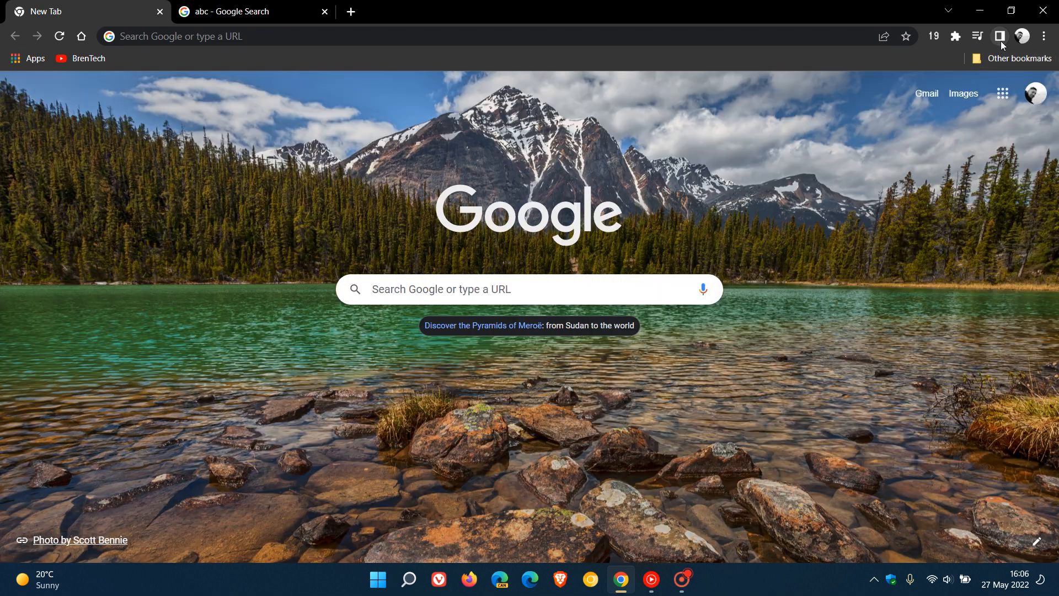
mouse_move(824, 208)
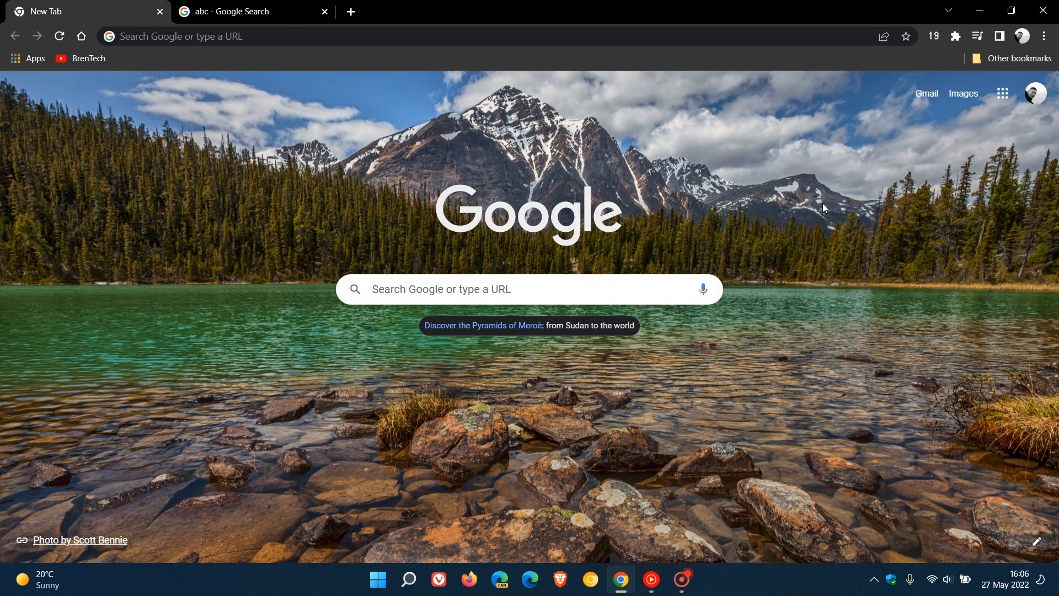
Run Google Lens on the large colourful 3D ABC image from its context menu.
left_click(237, 11)
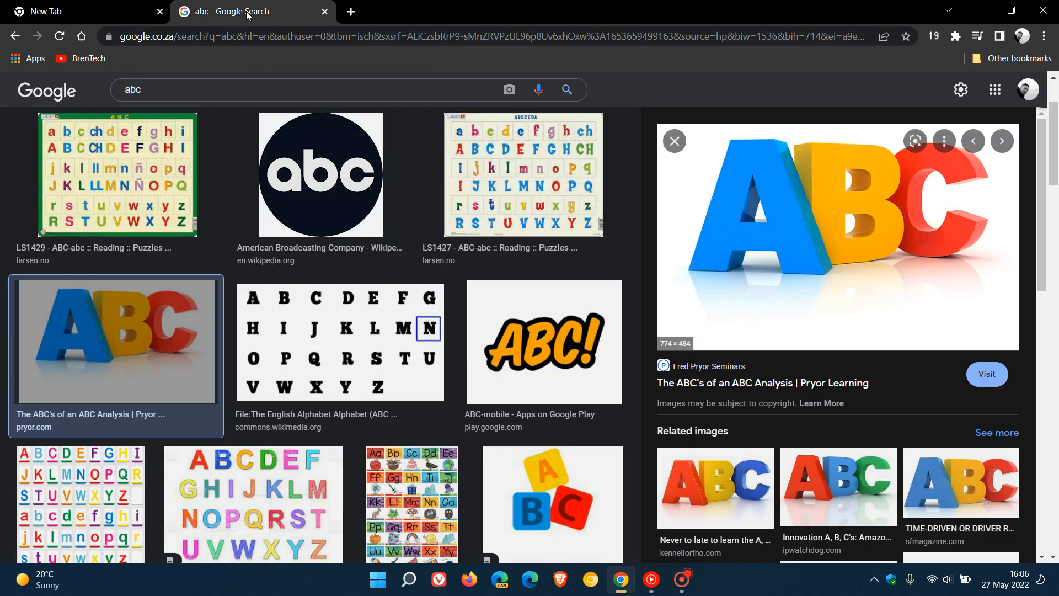
right_click(753, 211)
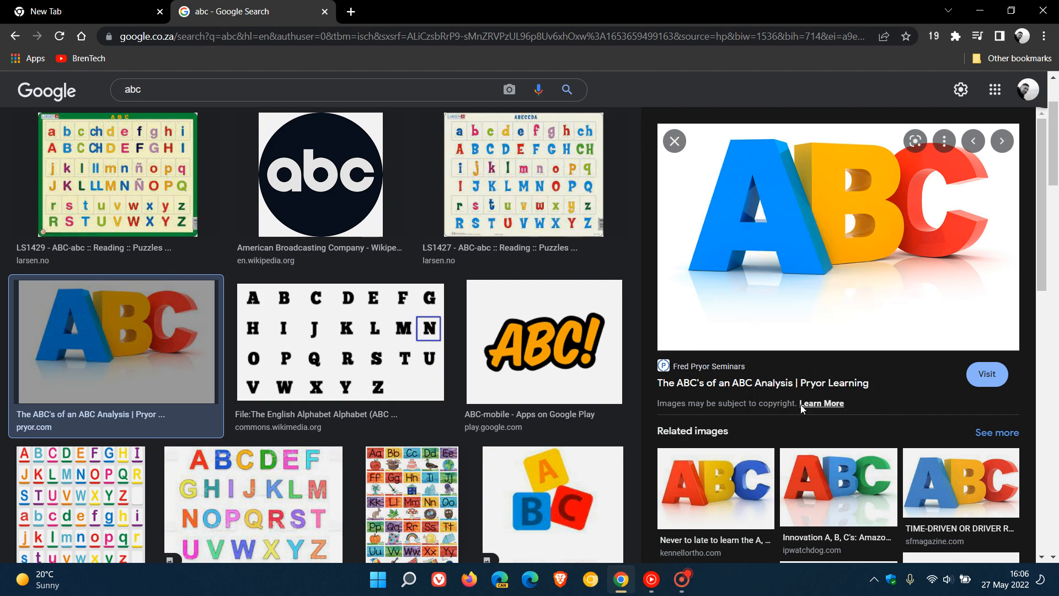
left_click(916, 141)
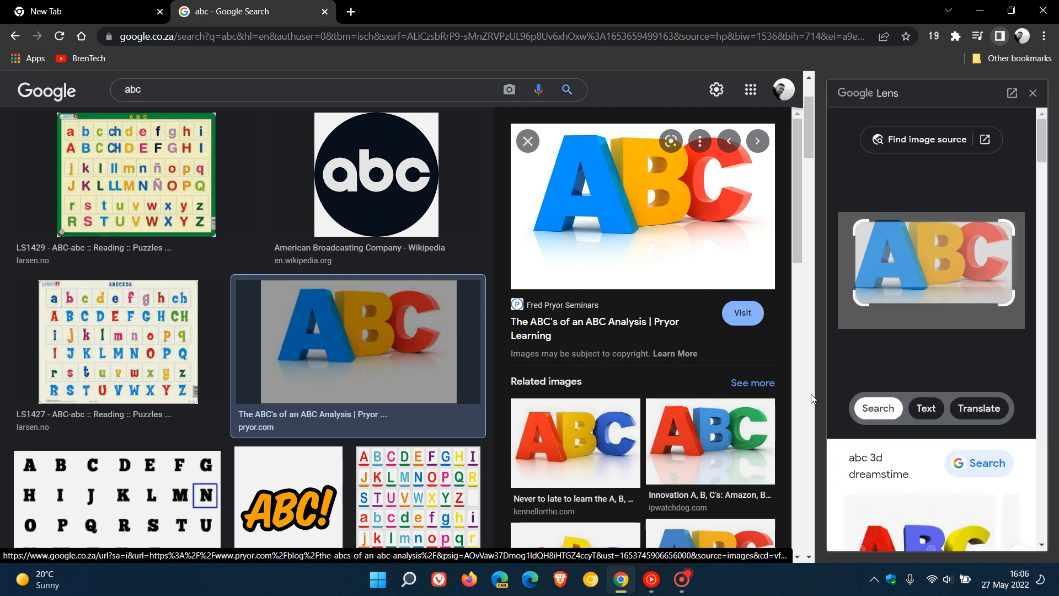
mouse_move(931, 139)
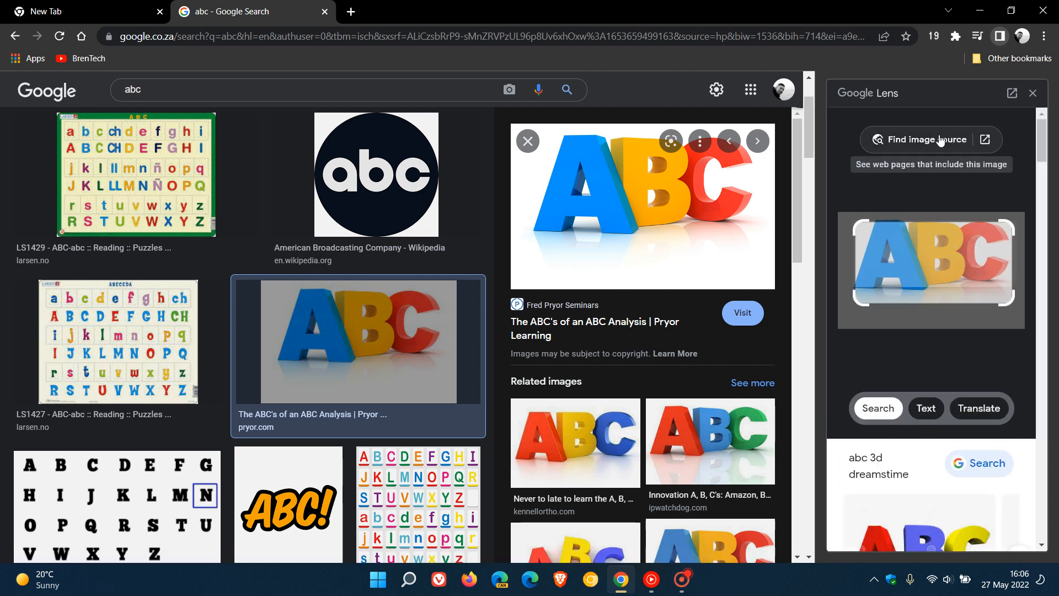
mouse_move(935, 159)
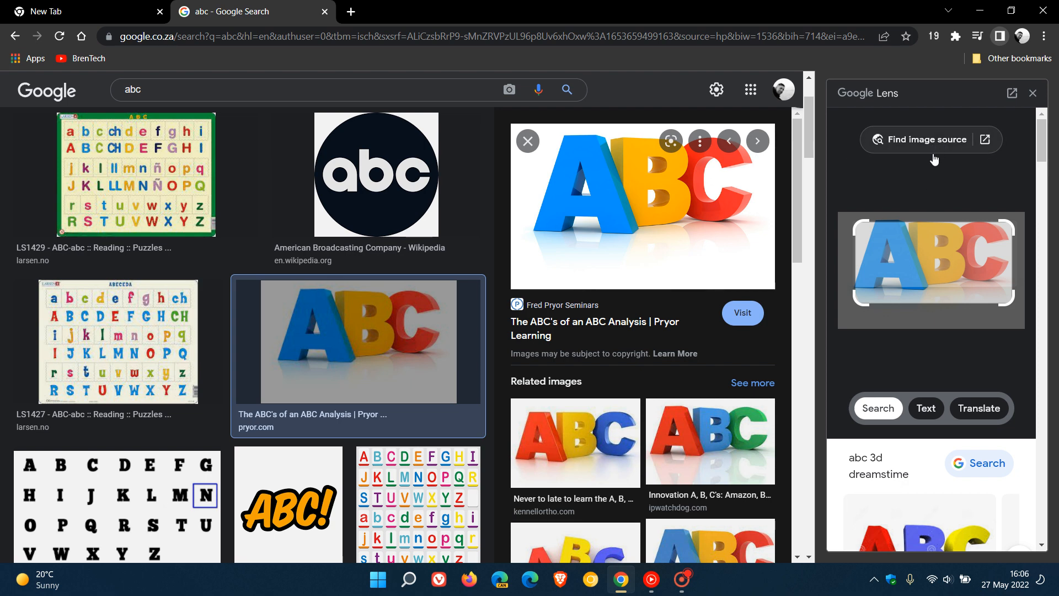
left_click(931, 139)
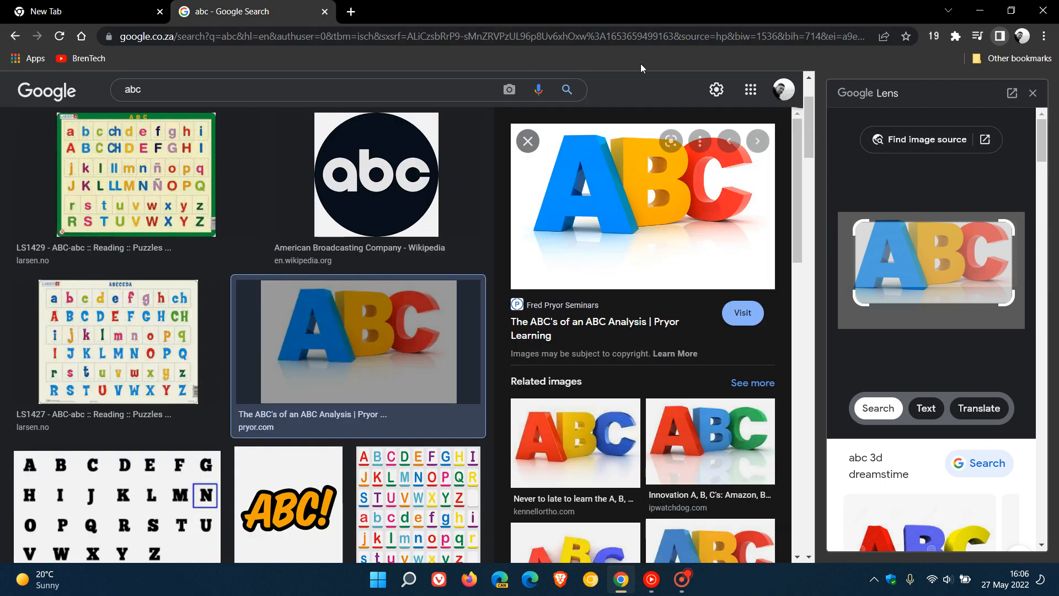
scroll("down", 3)
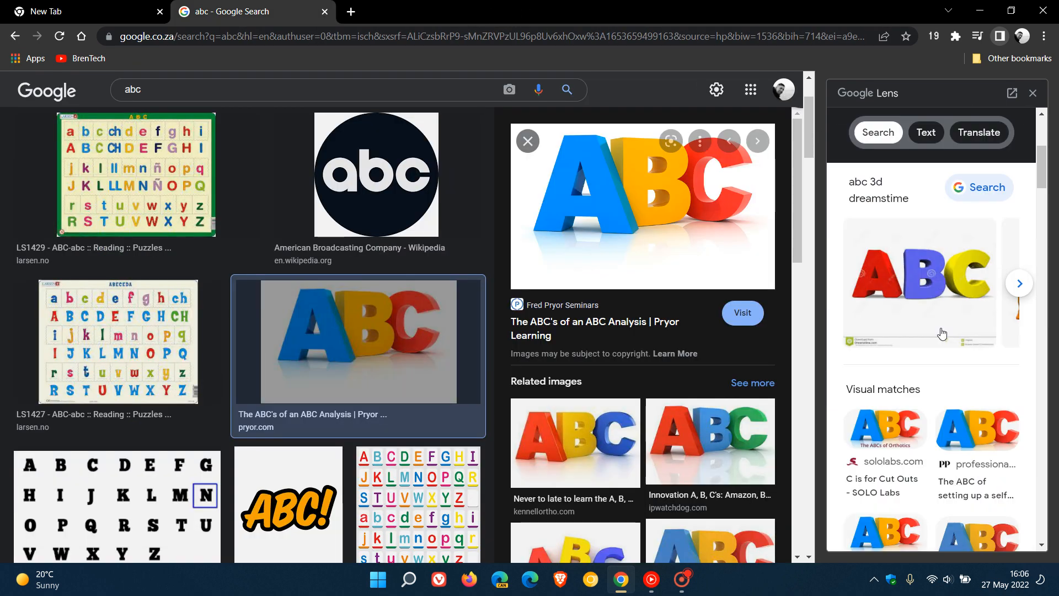
scroll("down", 3)
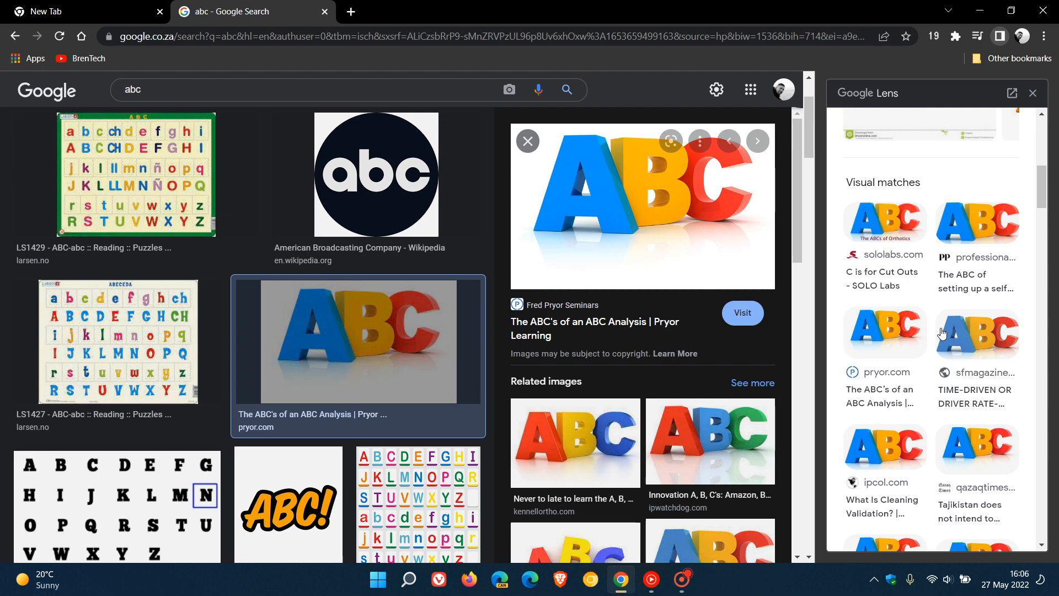
scroll("up", 3)
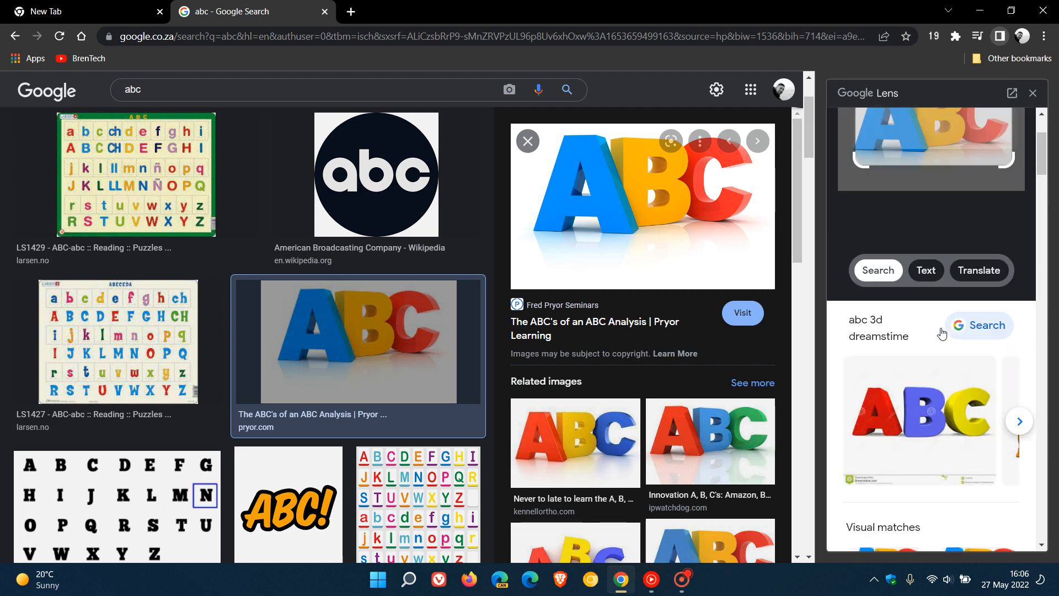
Switch Lens to Text mode to recognise 'ABC' and scroll through related results like ABC Australia.
left_click(931, 408)
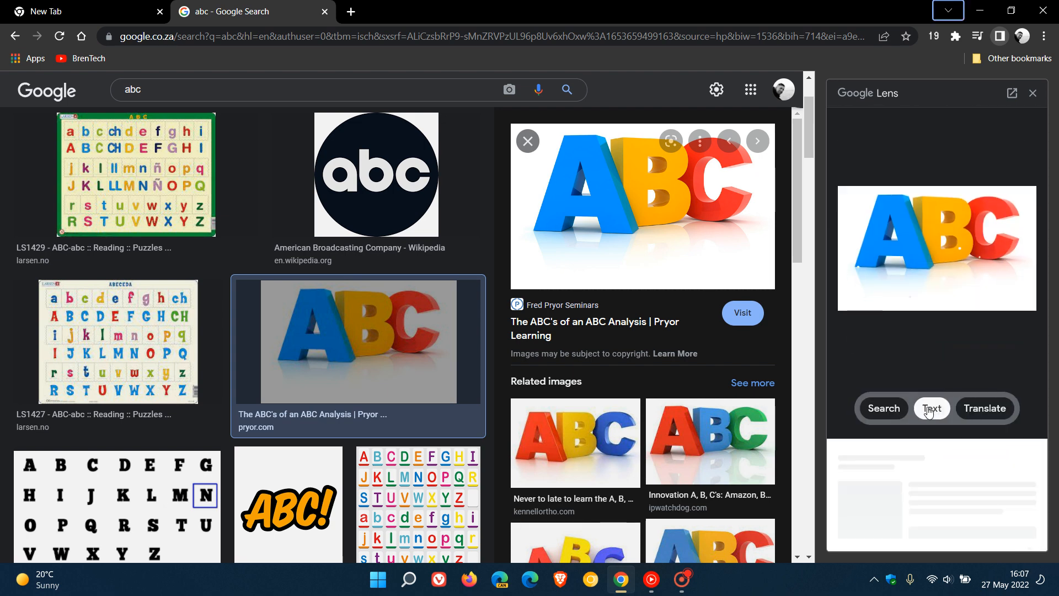
left_click(931, 408)
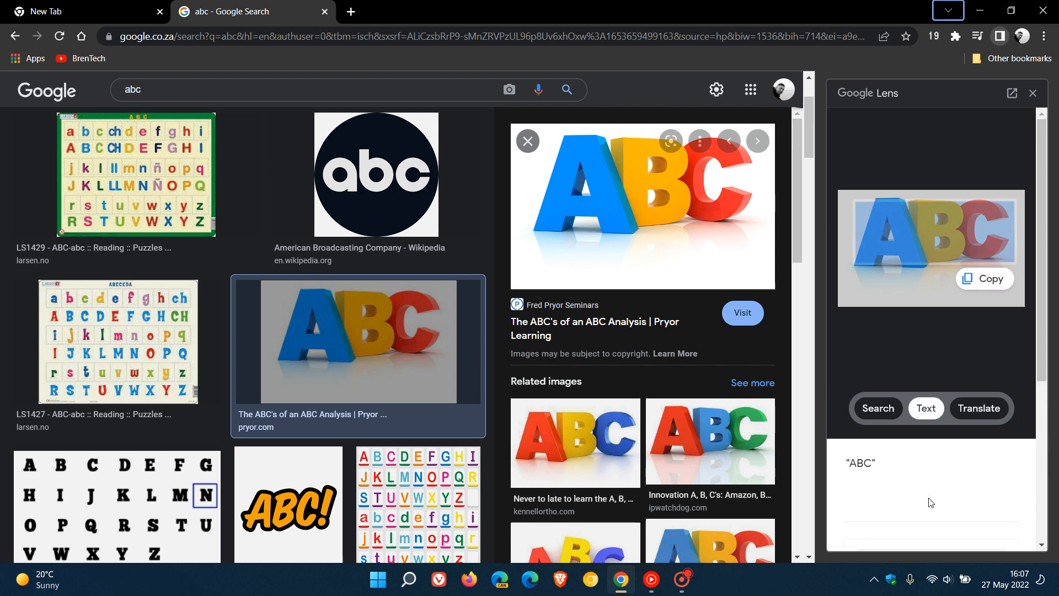
scroll("down", 3)
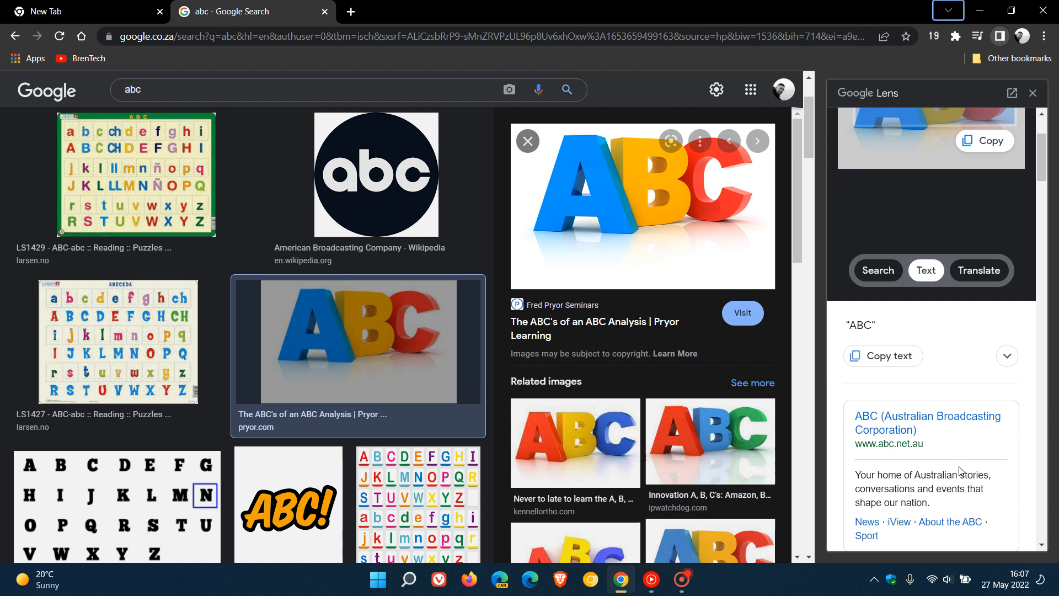
mouse_move(959, 457)
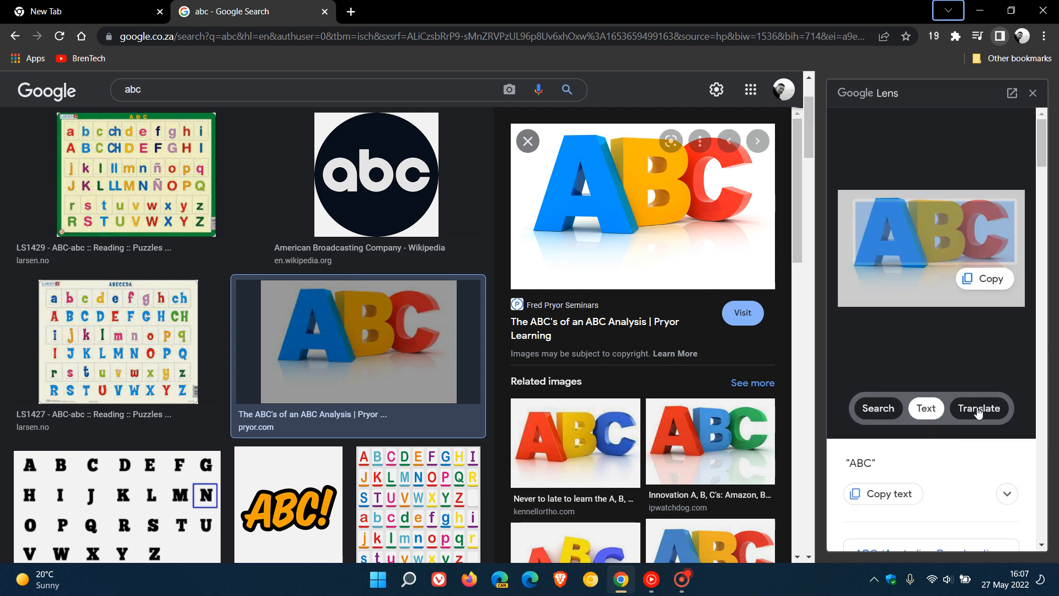
Try Lens Translate to English, then return to Search mode showing 'abc 3d dreamstime' matches.
left_click(979, 408)
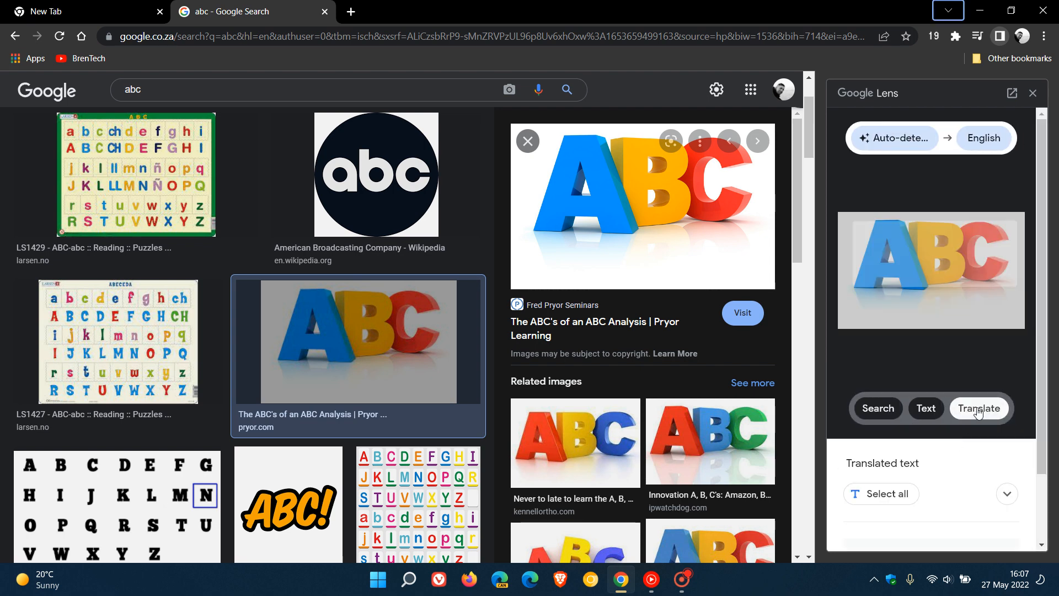
mouse_move(944, 257)
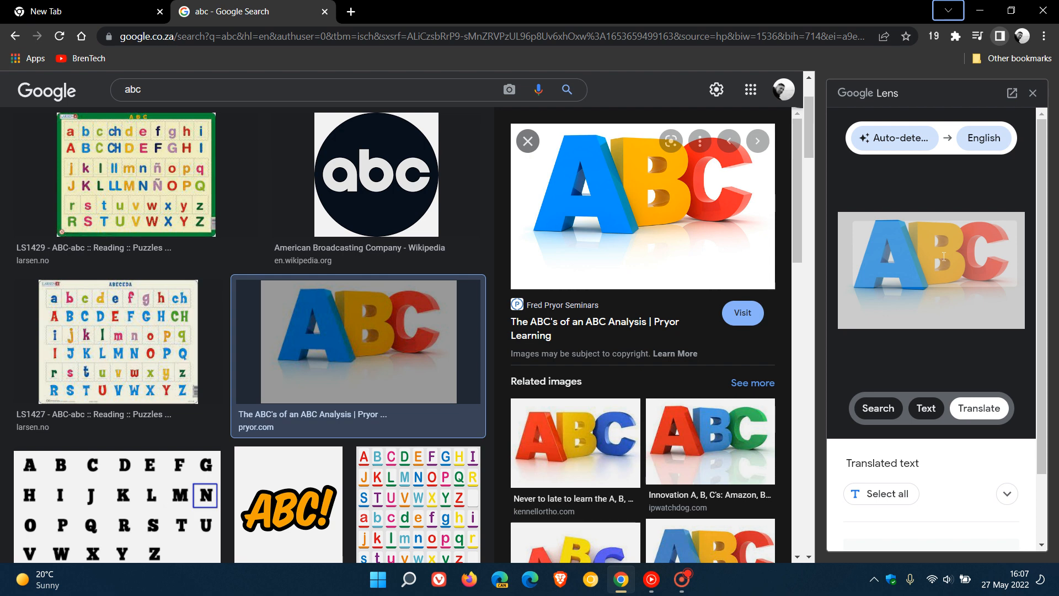
mouse_move(960, 203)
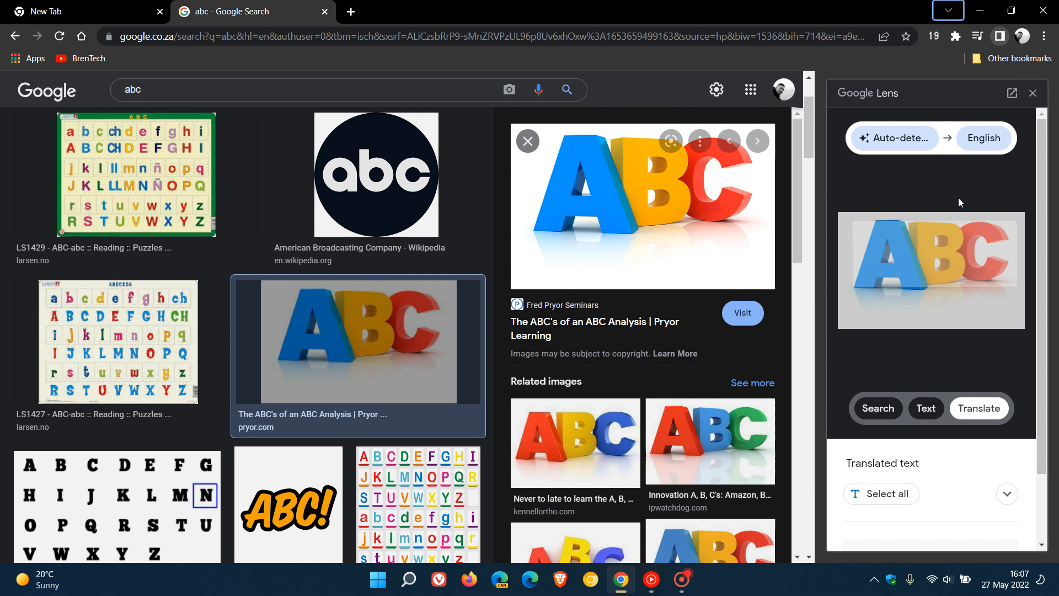
mouse_move(908, 380)
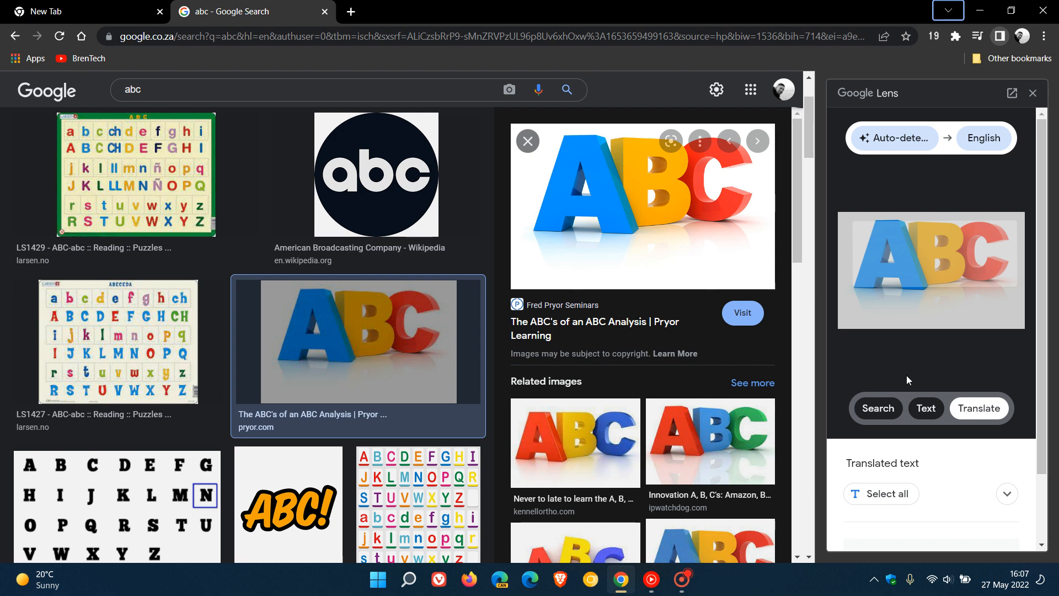
left_click(877, 409)
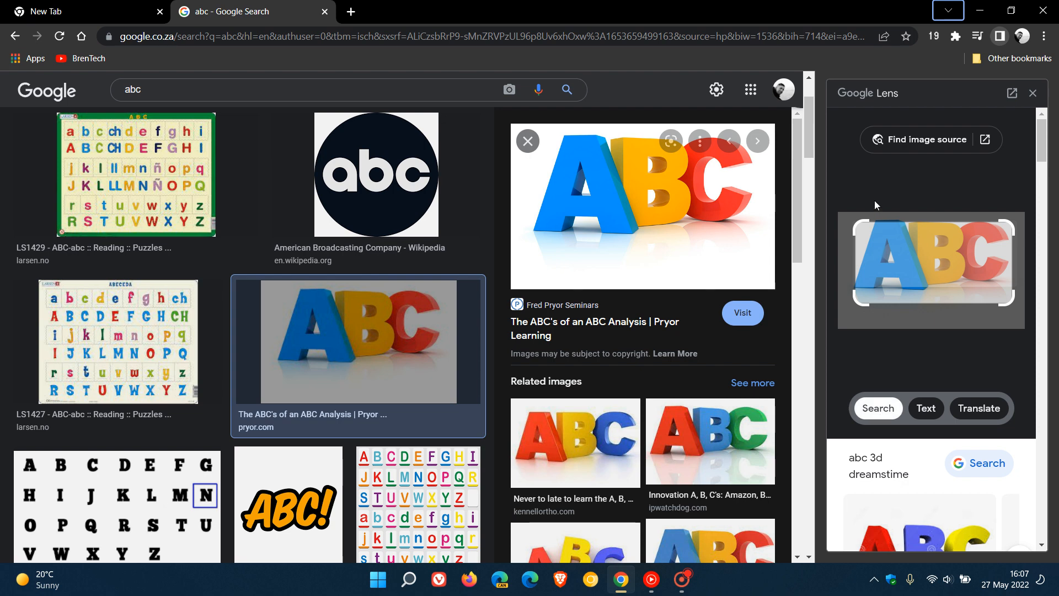
mouse_move(940, 193)
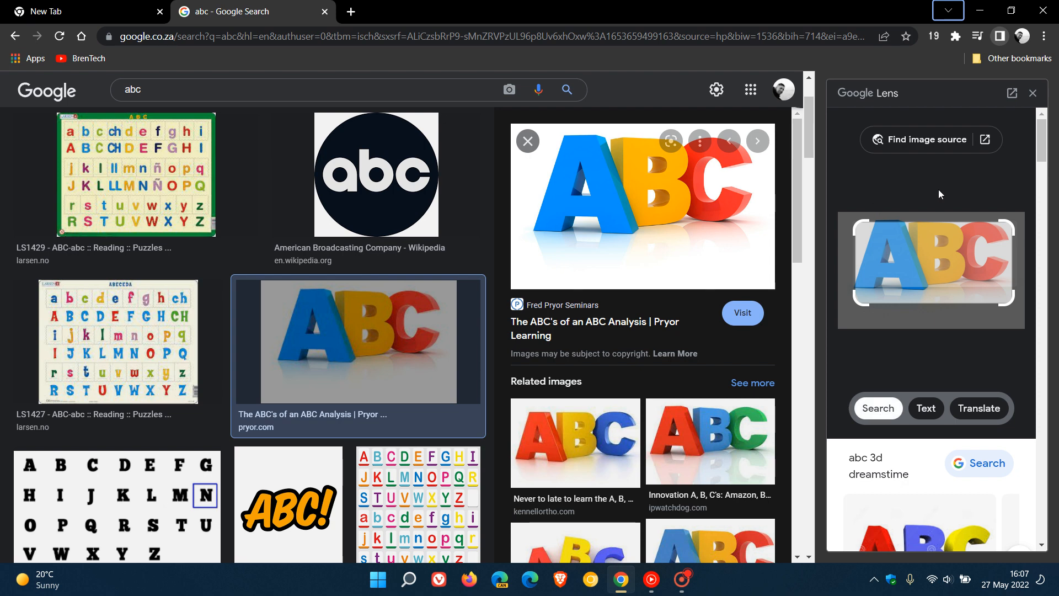
mouse_move(1029, 157)
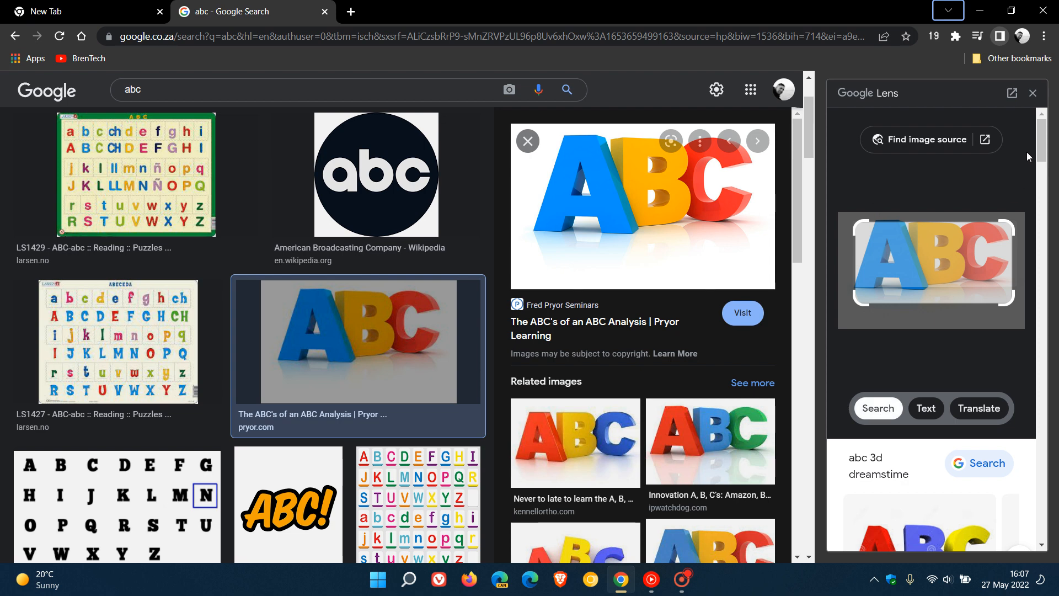
mouse_move(980, 463)
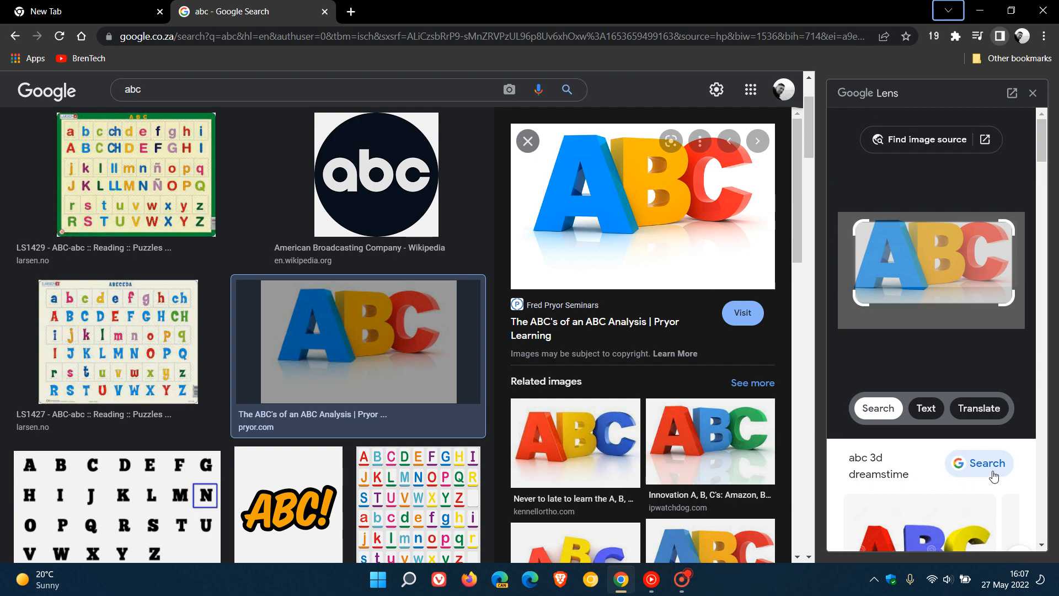
mouse_move(715, 258)
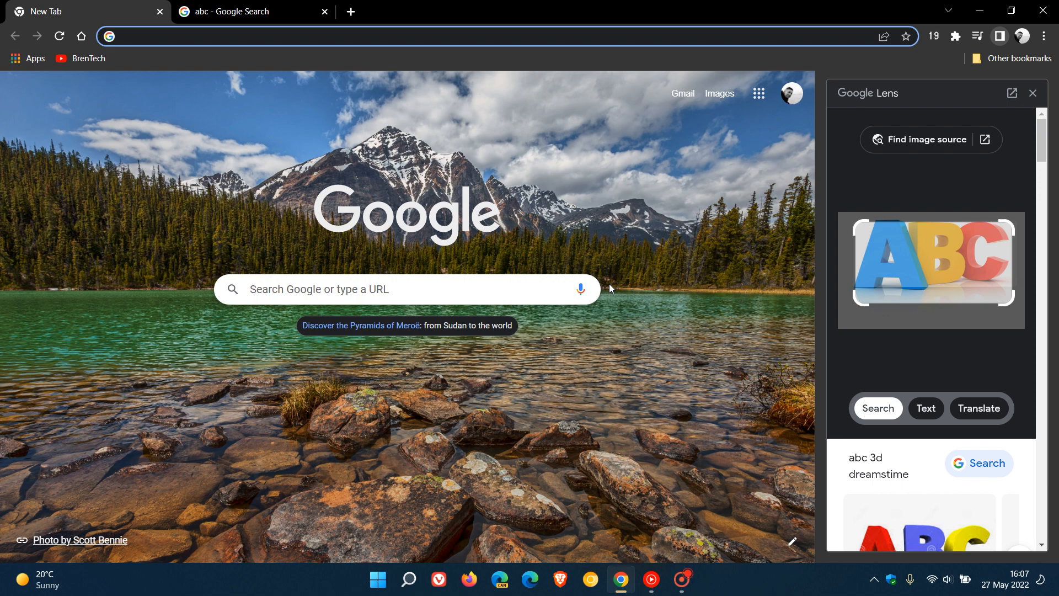
mouse_move(640, 243)
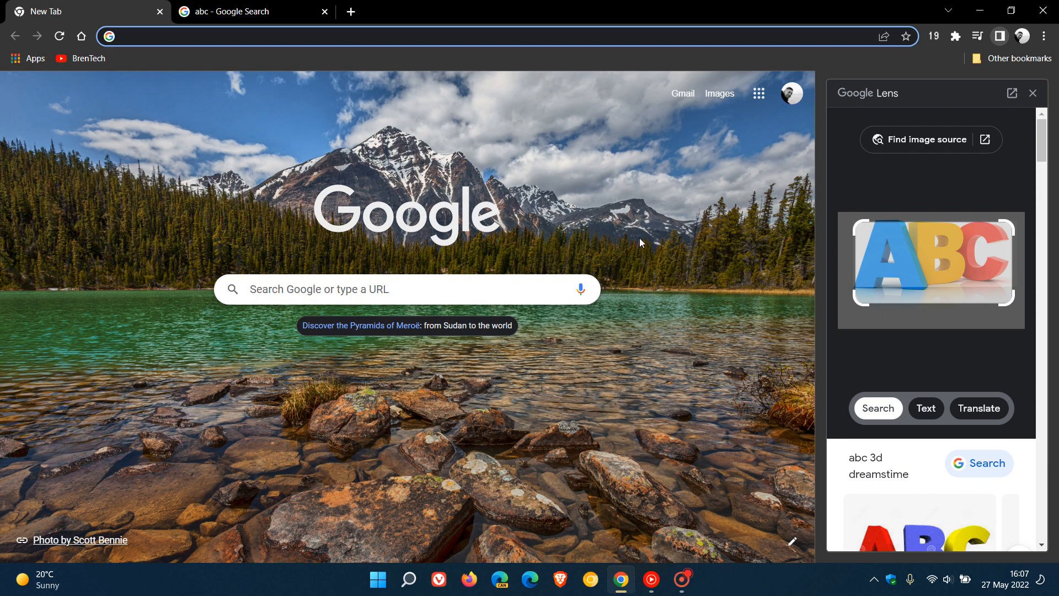